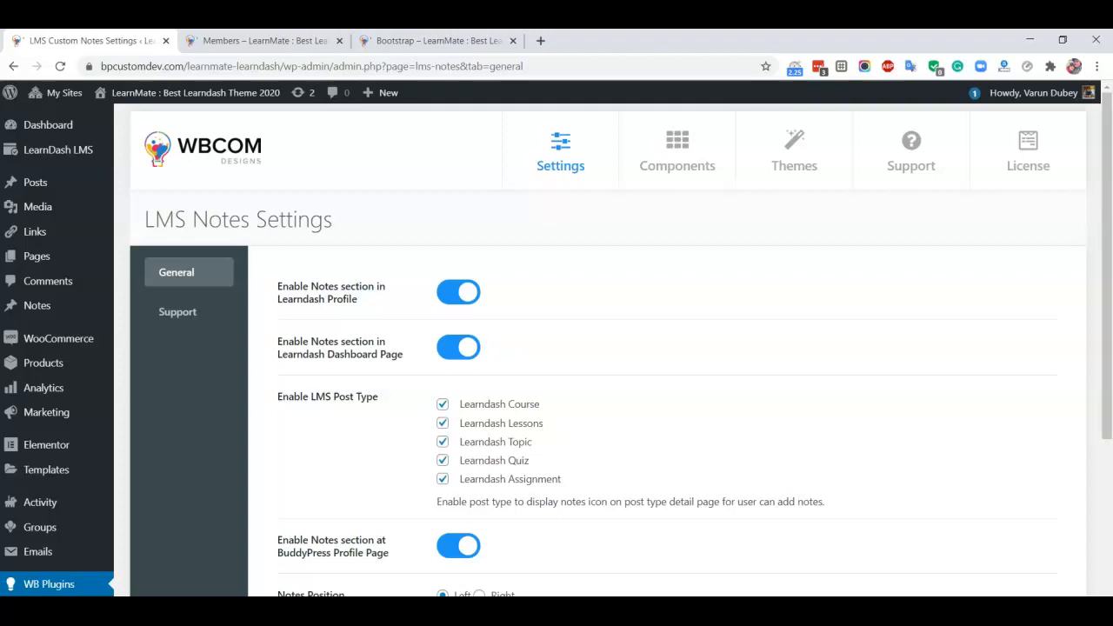
Open the Single Course page for the JavaScript Tutorial from the Courses menu
{"action": "left_click", "coordinate": [438, 40]}
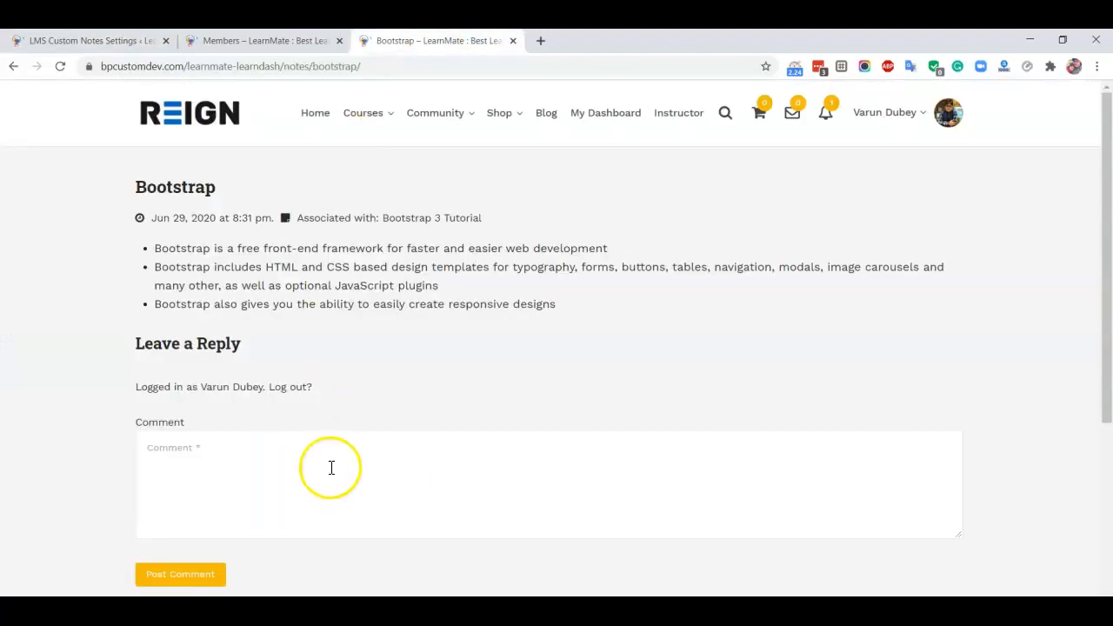
{"action": "left_click", "coordinate": [362, 111]}
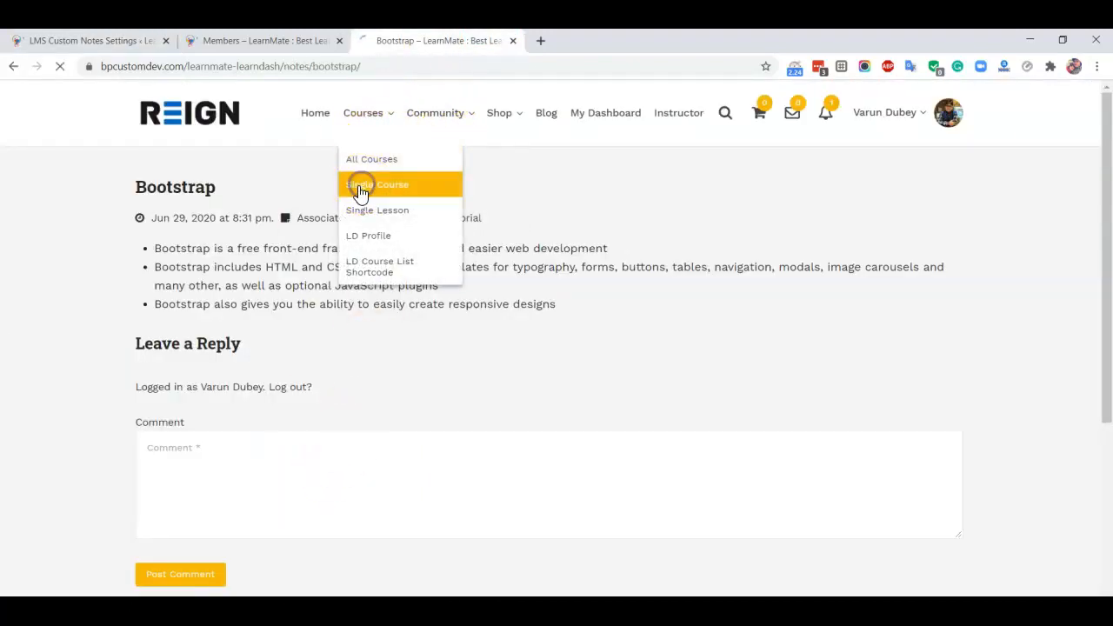
{"action": "left_click", "coordinate": [392, 184]}
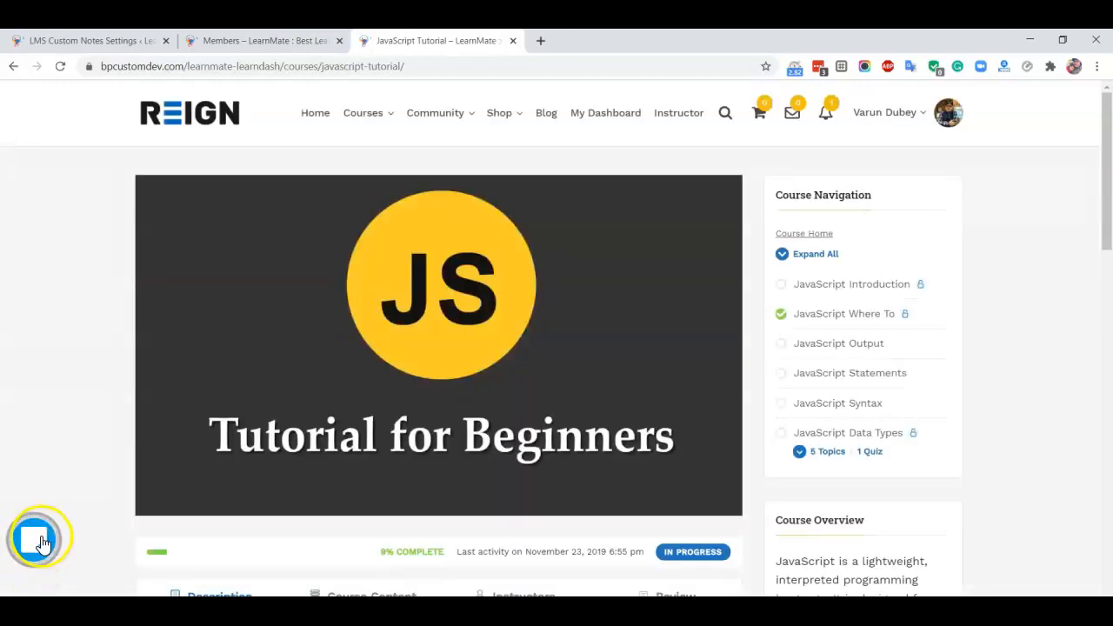
Append '2nd modification' to the Sample Notes on JS Tutorials note and update it
{"action": "left_click", "coordinate": [38, 538]}
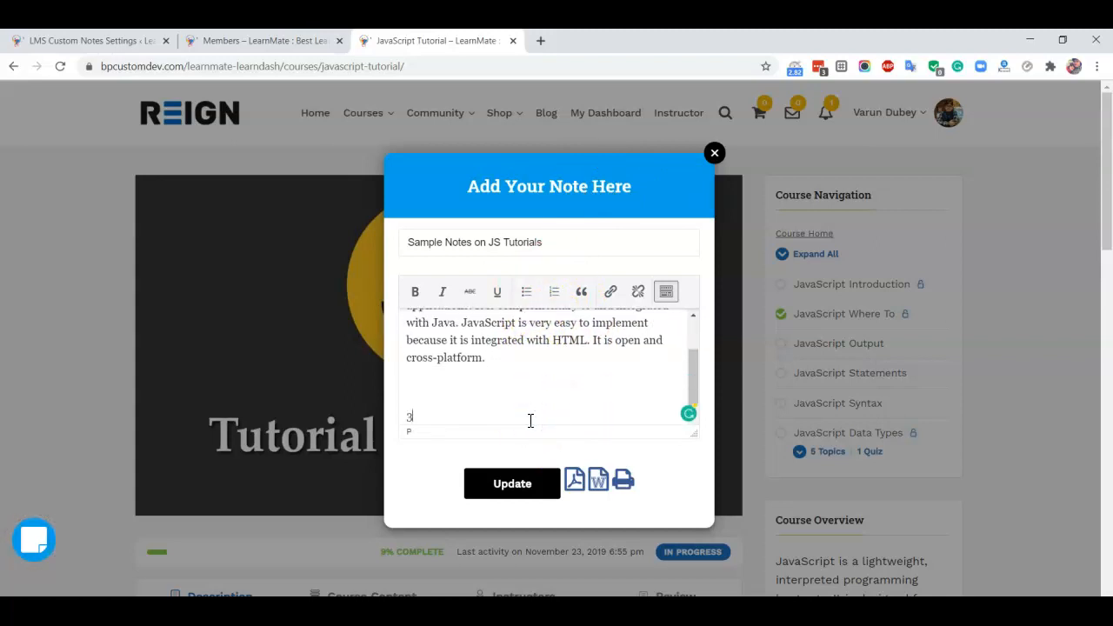
{"action": "type", "text": "2nd"}
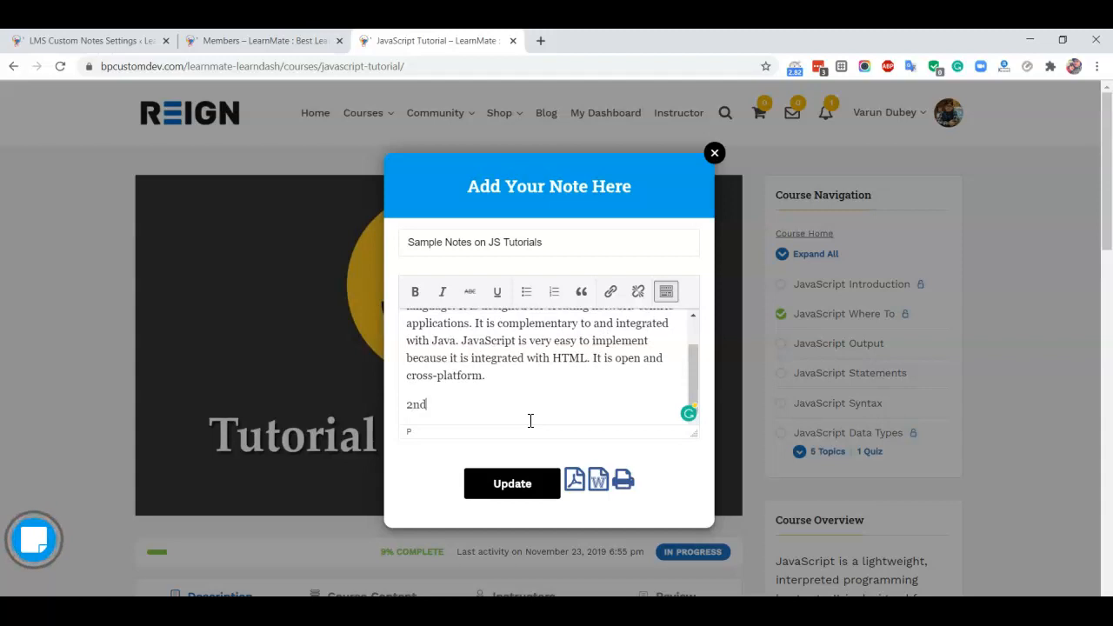
{"action": "type", "text": "modification"}
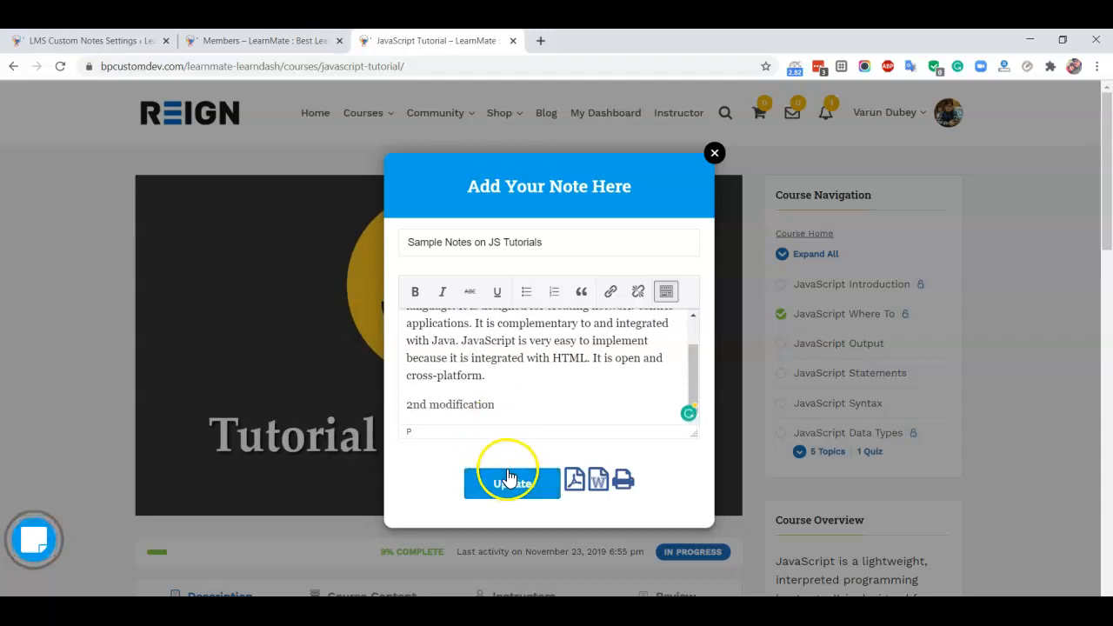
{"action": "left_click", "coordinate": [511, 480]}
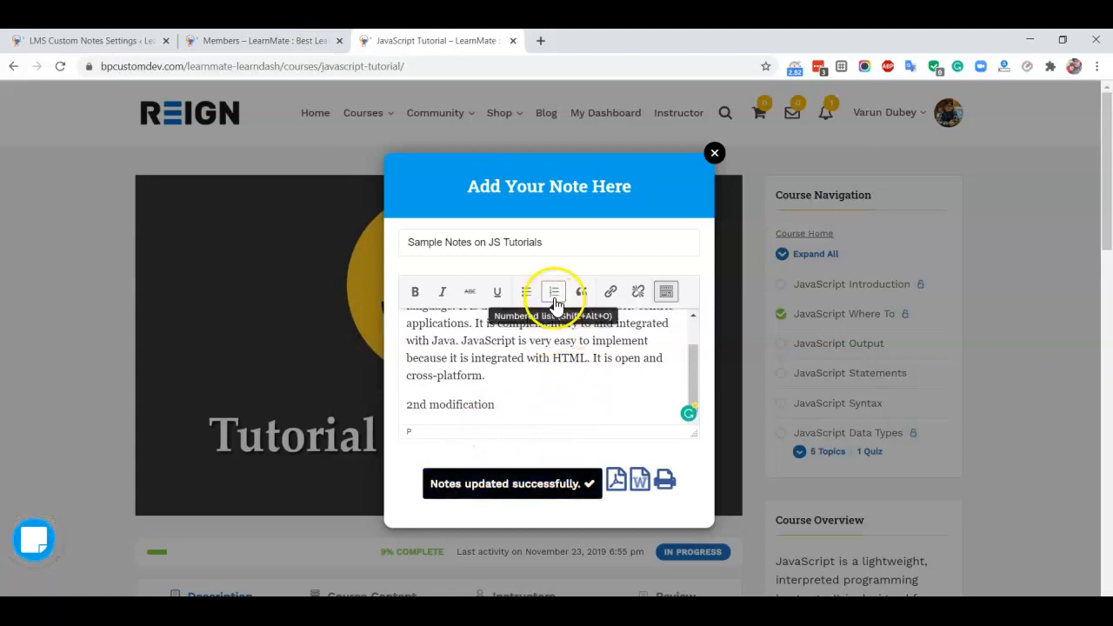
{"action": "left_click", "coordinate": [715, 153]}
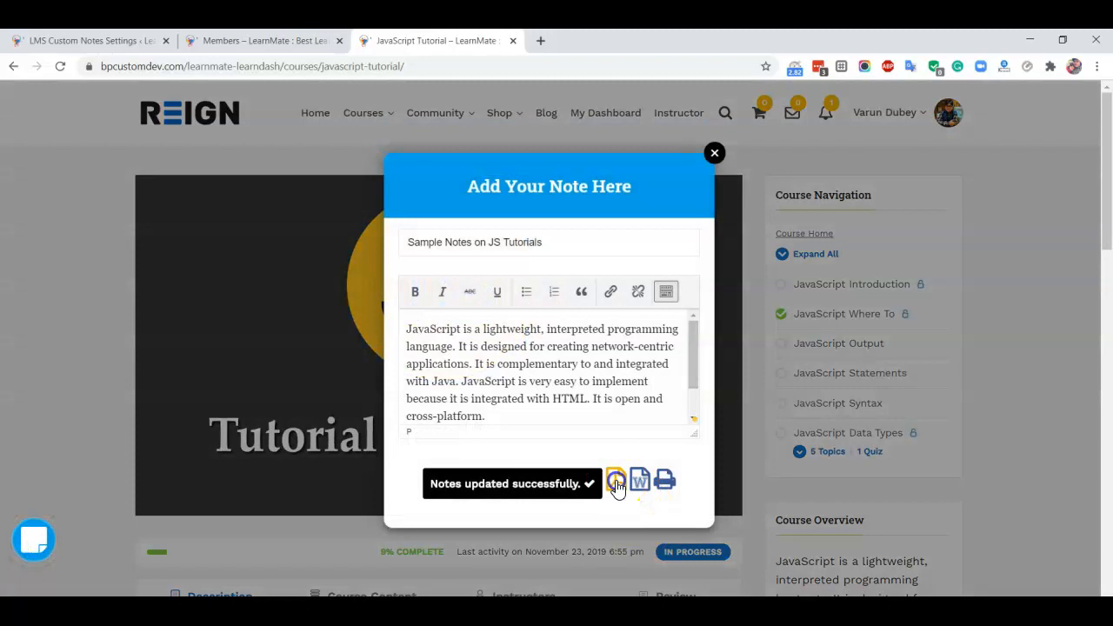
{"action": "left_click", "coordinate": [616, 480]}
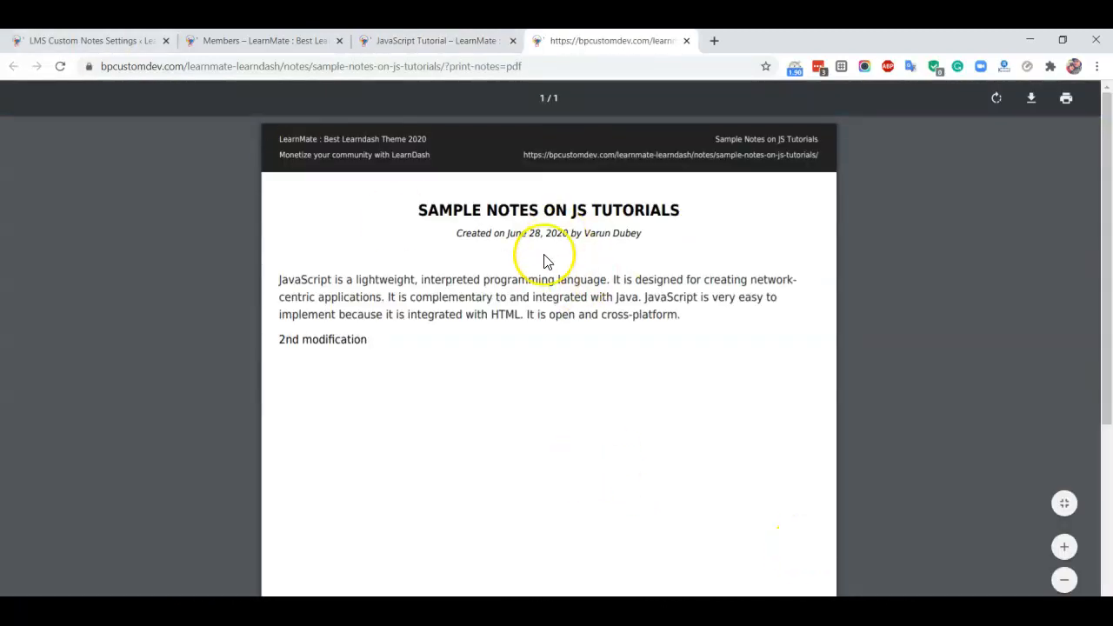
{"action": "mouse_move", "coordinate": [814, 148]}
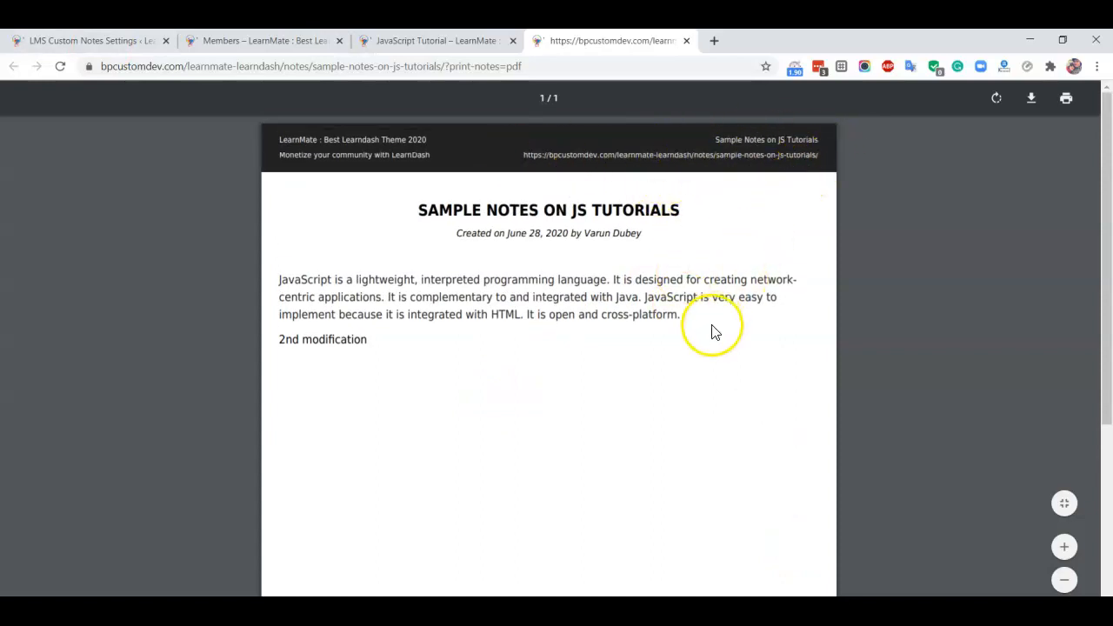
{"action": "mouse_move", "coordinate": [699, 363]}
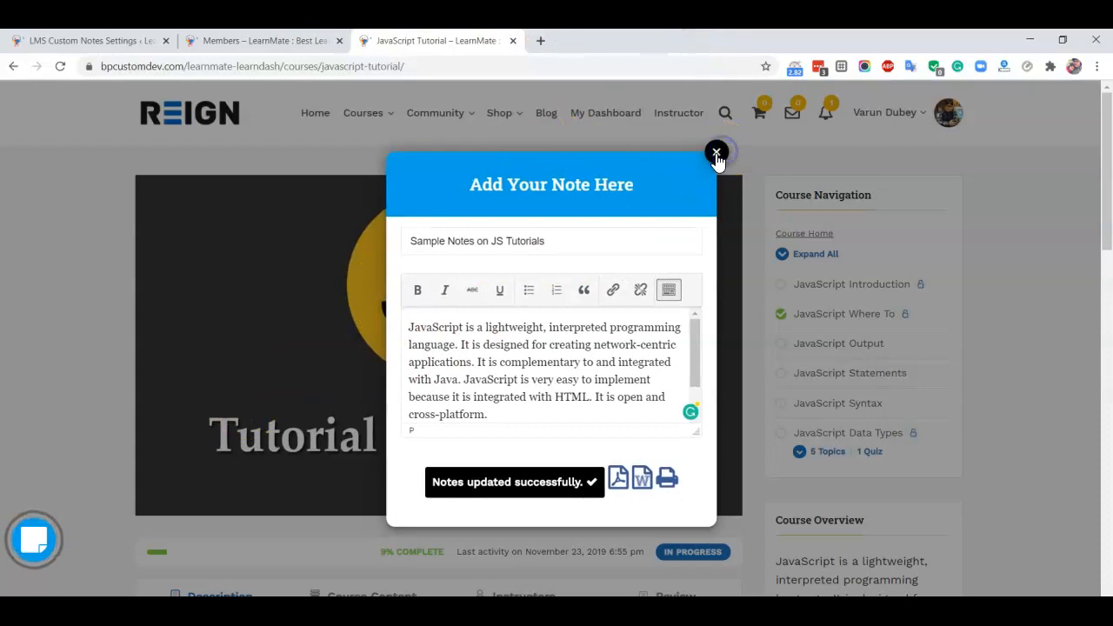
Close the note popup and review the My Notes list of saved notes
{"action": "left_click", "coordinate": [716, 153]}
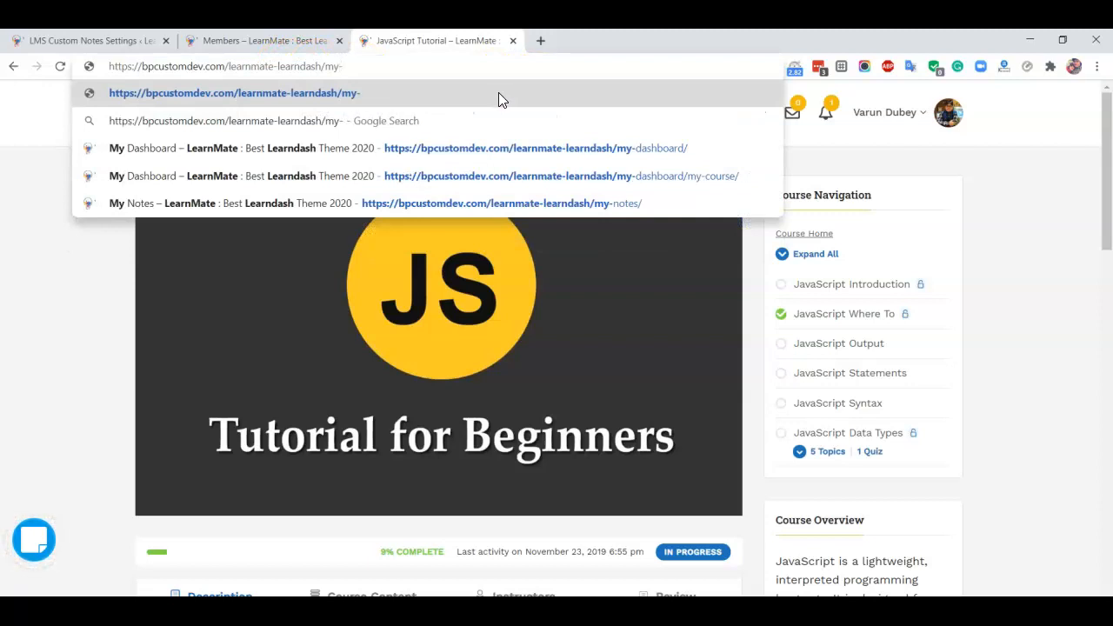
{"action": "left_click", "coordinate": [501, 202]}
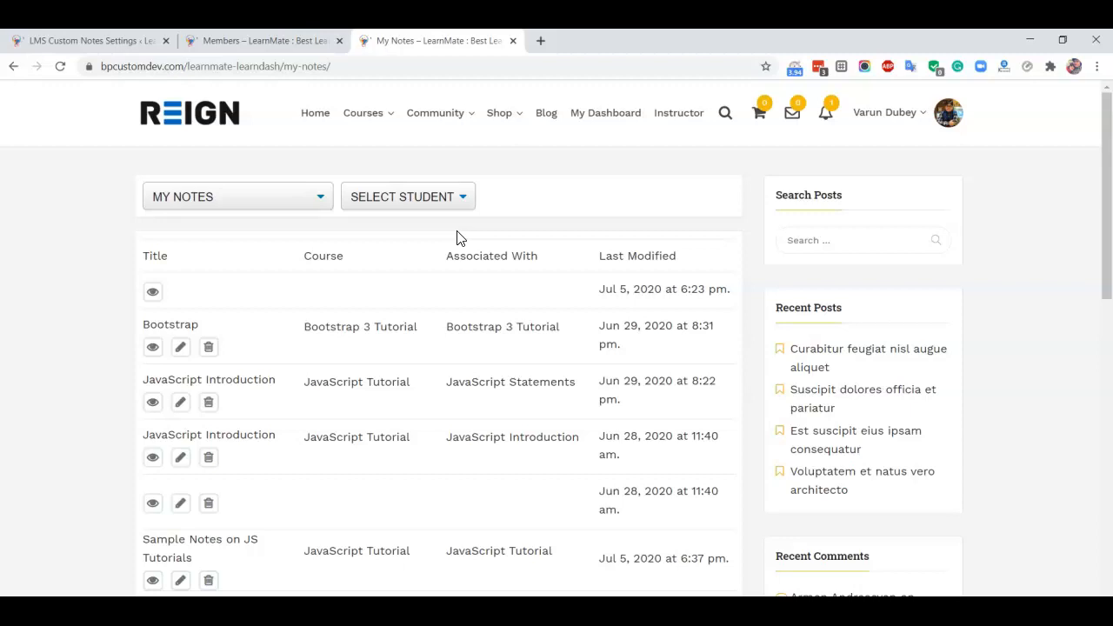
{"action": "scroll", "scroll_direction": "down", "scroll_amount": 3}
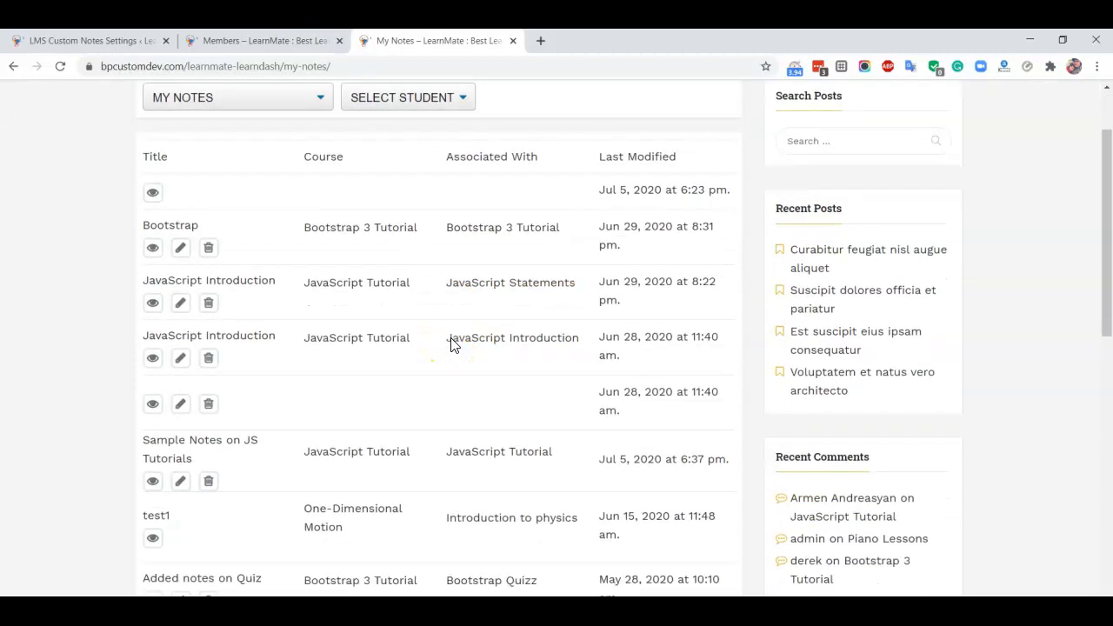
{"action": "scroll", "scroll_direction": "down", "scroll_amount": 3}
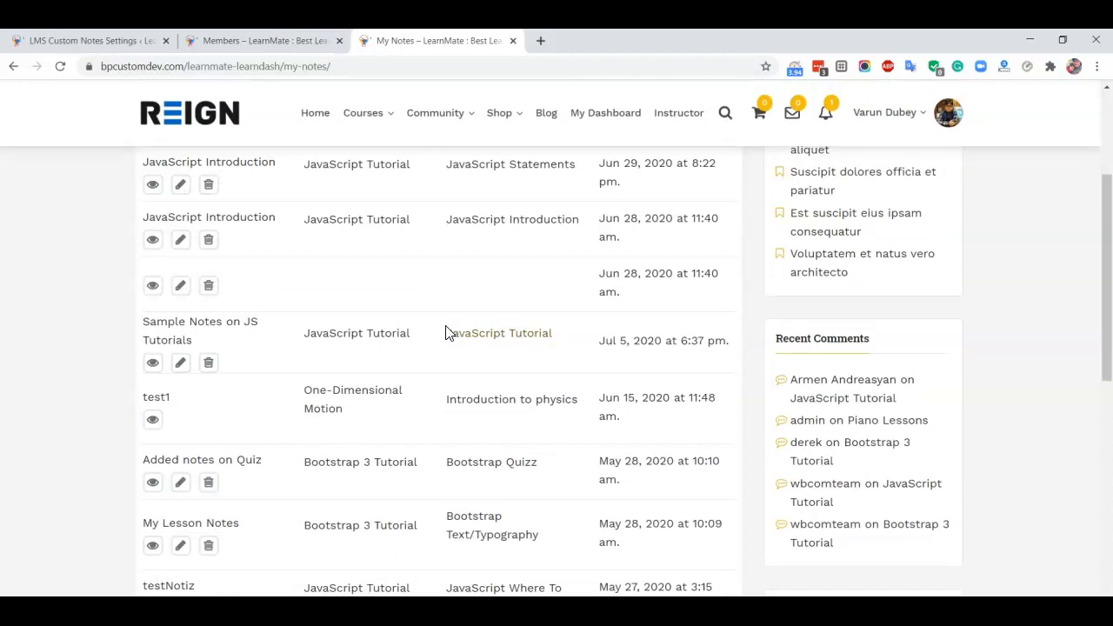
{"action": "scroll", "scroll_direction": "down", "scroll_amount": 3}
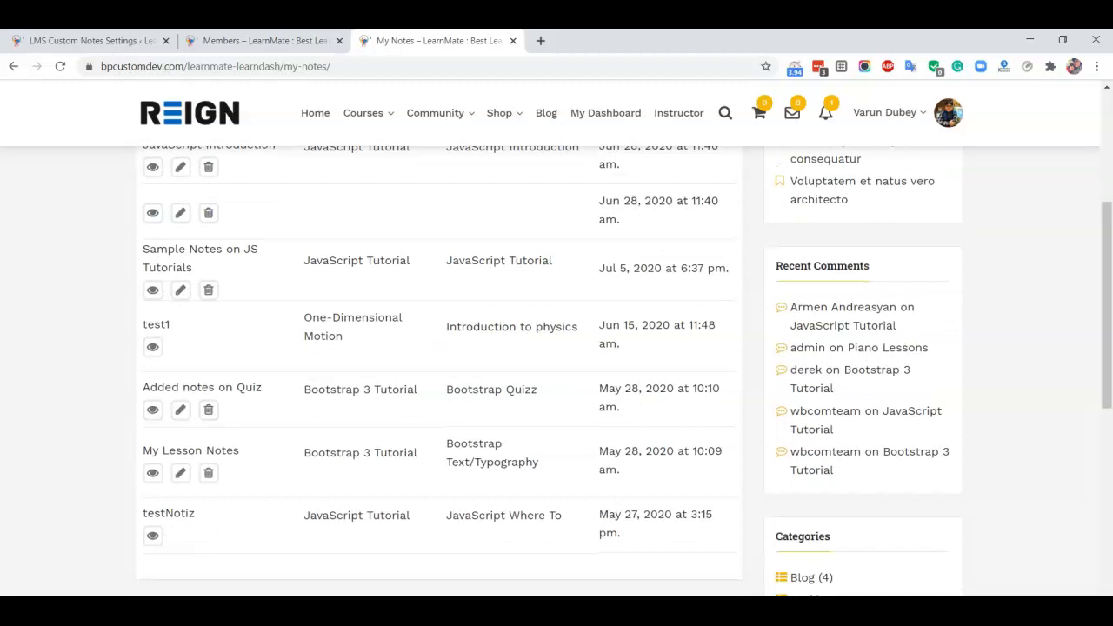
View the Notes section on the BuddyPress member profile
{"action": "left_click", "coordinate": [887, 111]}
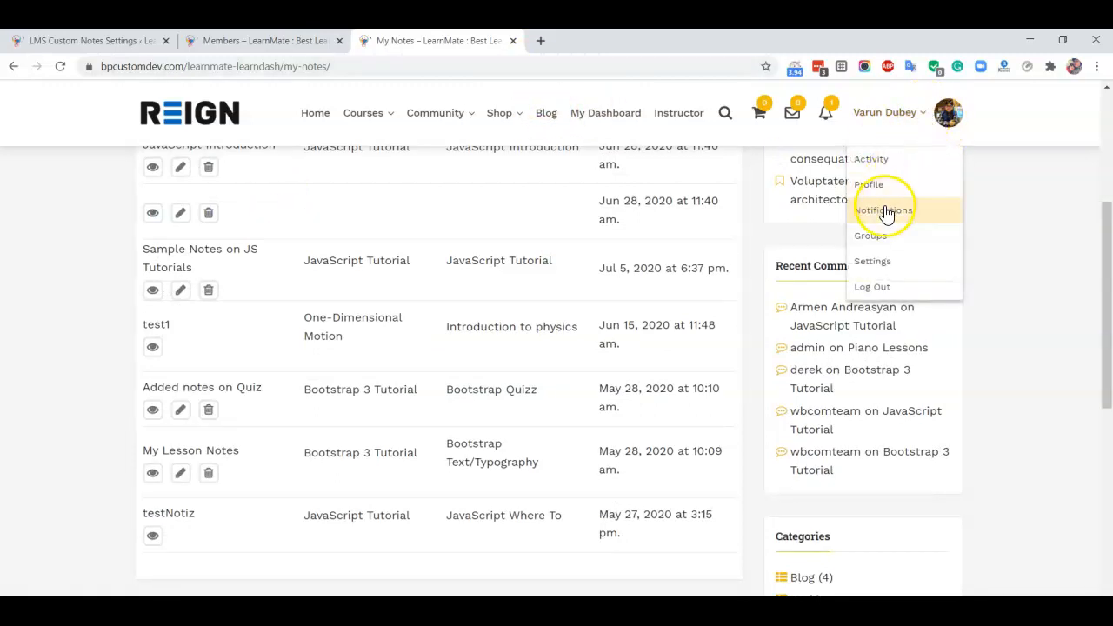
{"action": "left_click", "coordinate": [870, 184]}
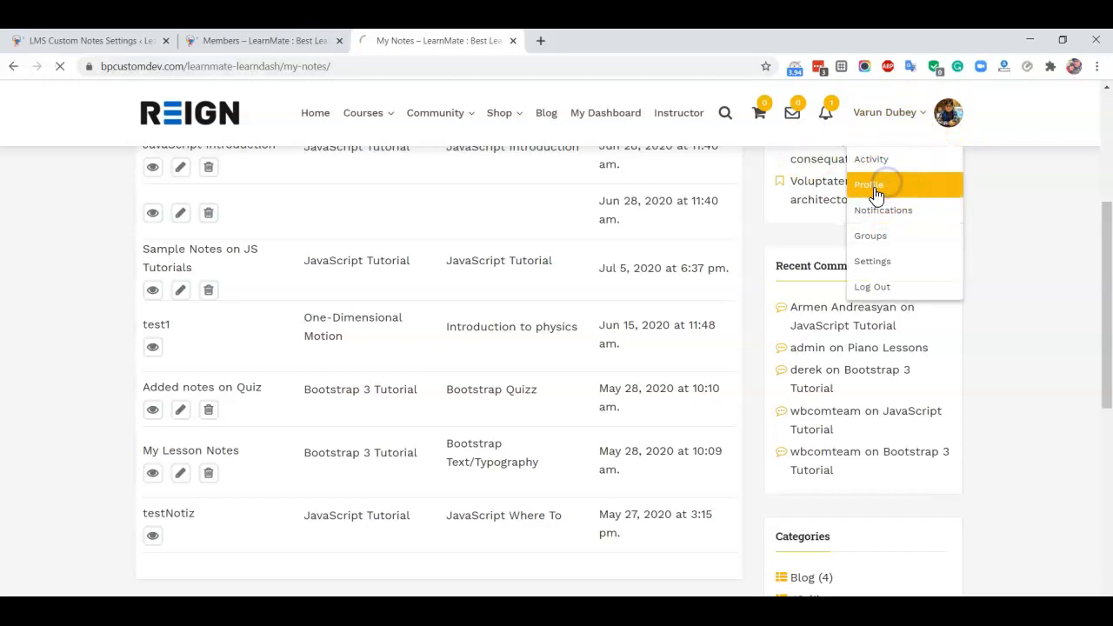
{"action": "left_click", "coordinate": [868, 184]}
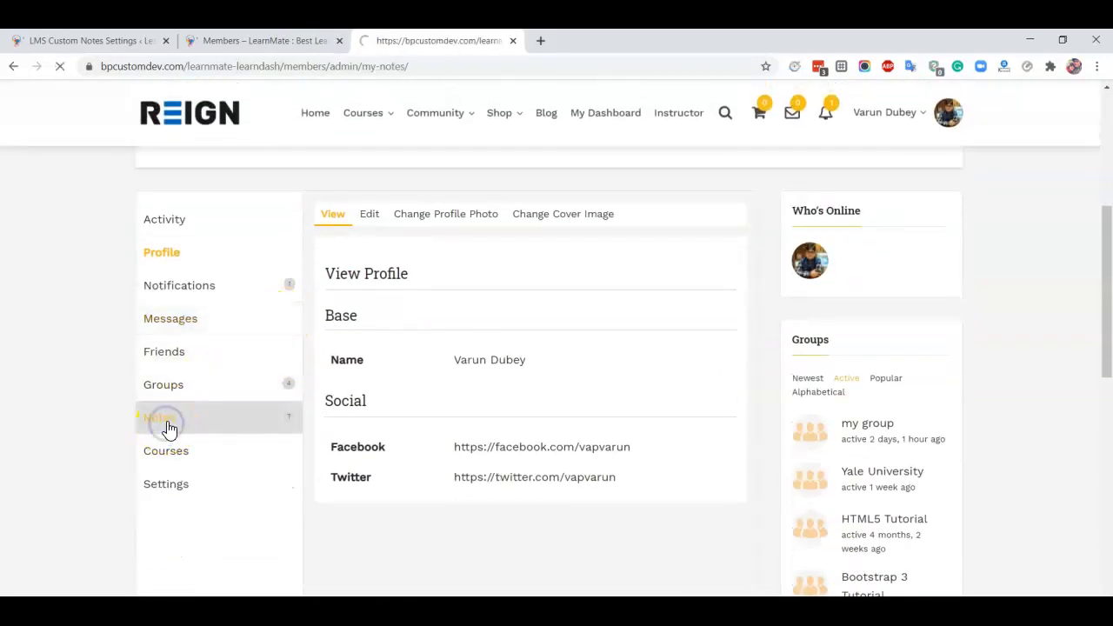
{"action": "left_click", "coordinate": [160, 417]}
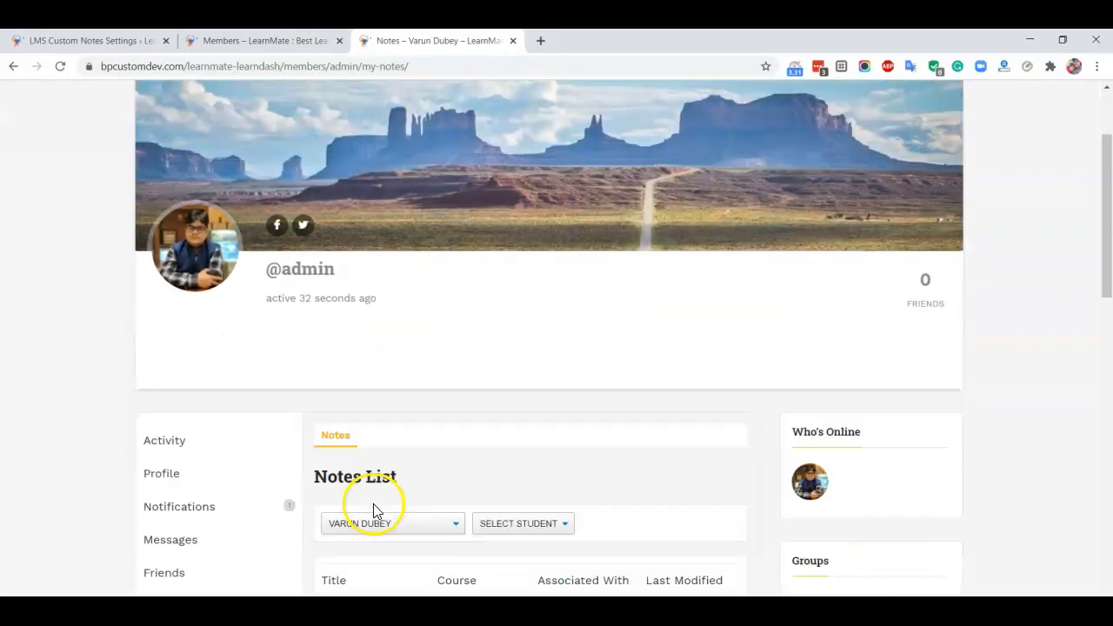
{"action": "scroll", "scroll_direction": "down", "scroll_amount": 3}
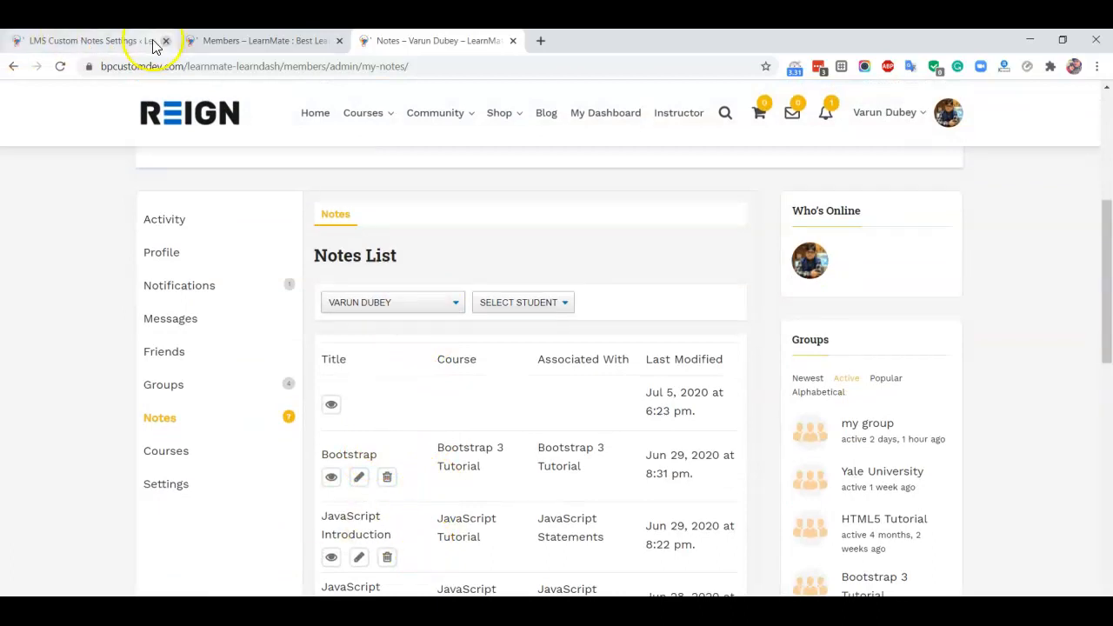
Return to the LMS Notes Settings page in the WordPress admin
{"action": "left_click", "coordinate": [87, 42]}
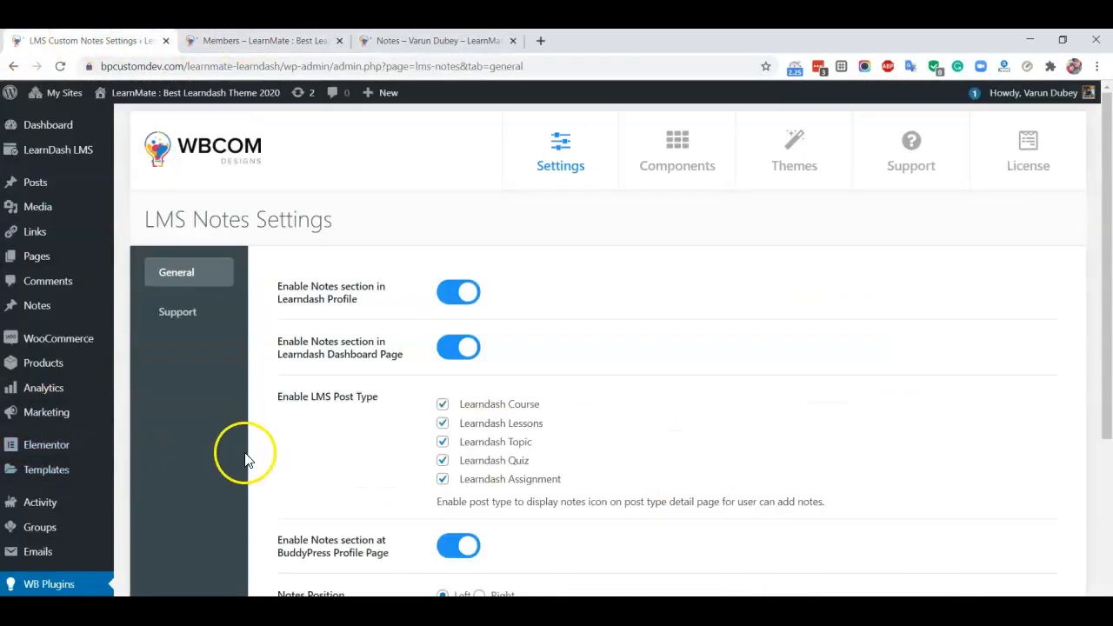
{"action": "scroll", "scroll_direction": "down", "scroll_amount": 3}
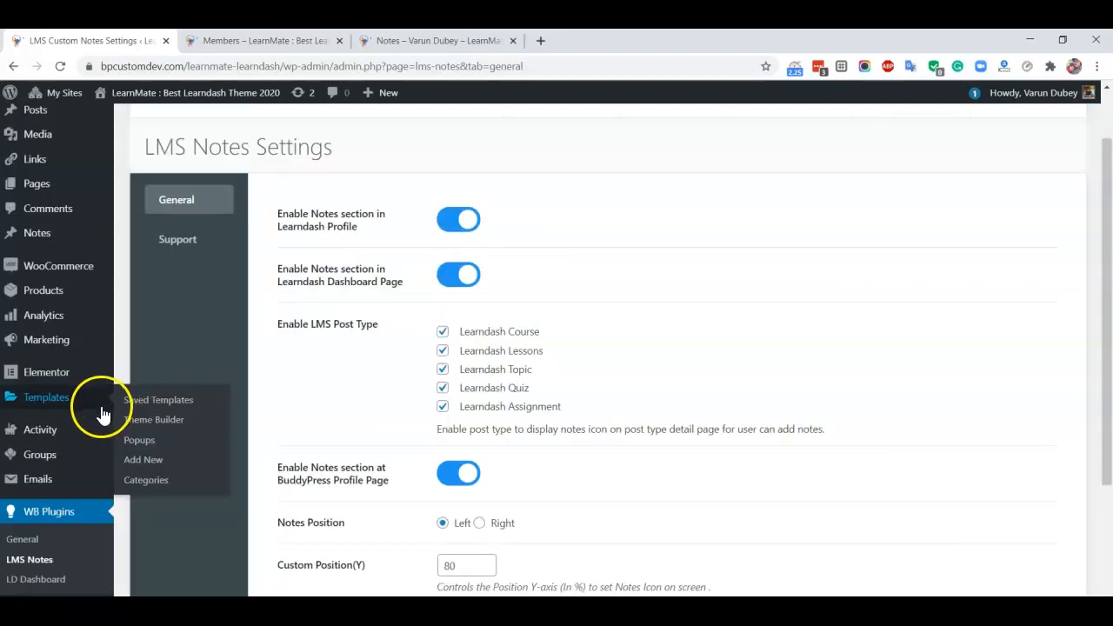
{"action": "mouse_move", "coordinate": [101, 416]}
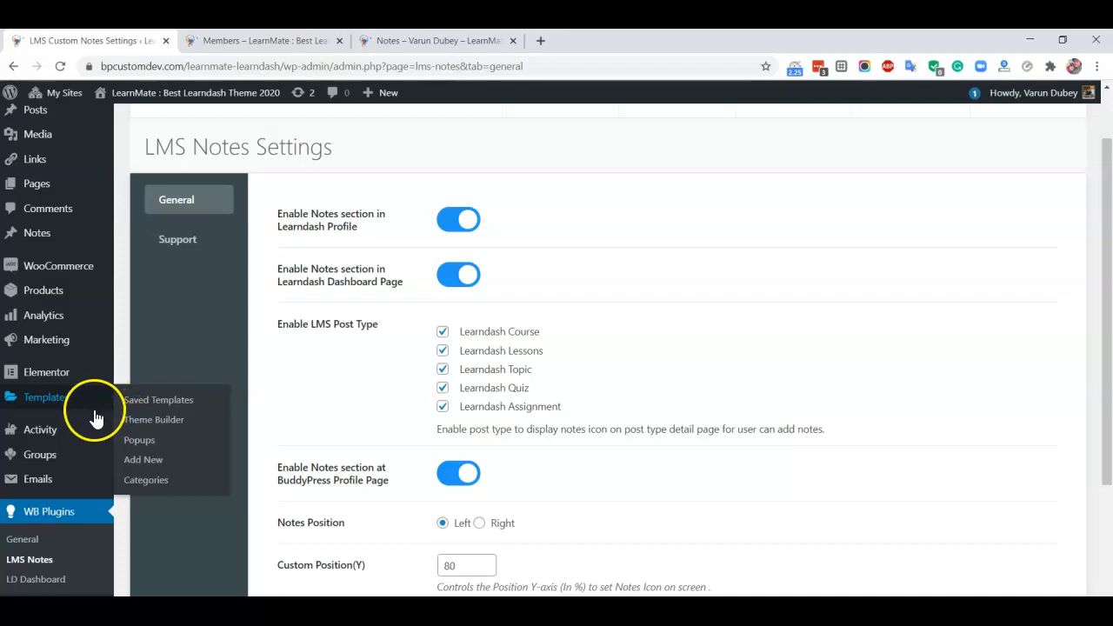
{"action": "mouse_move", "coordinate": [96, 417]}
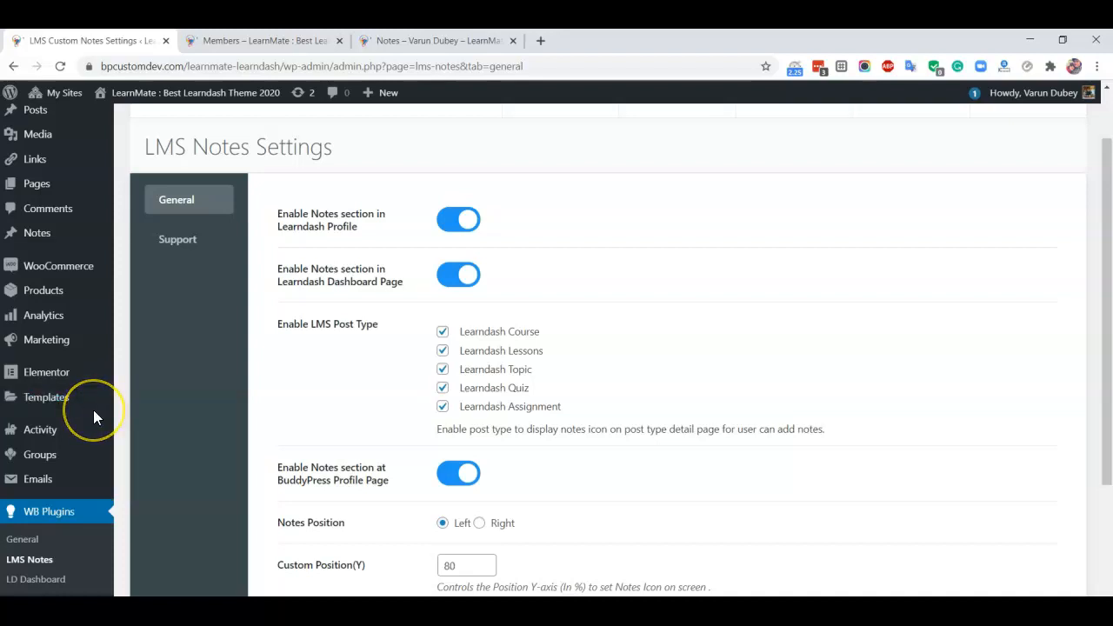